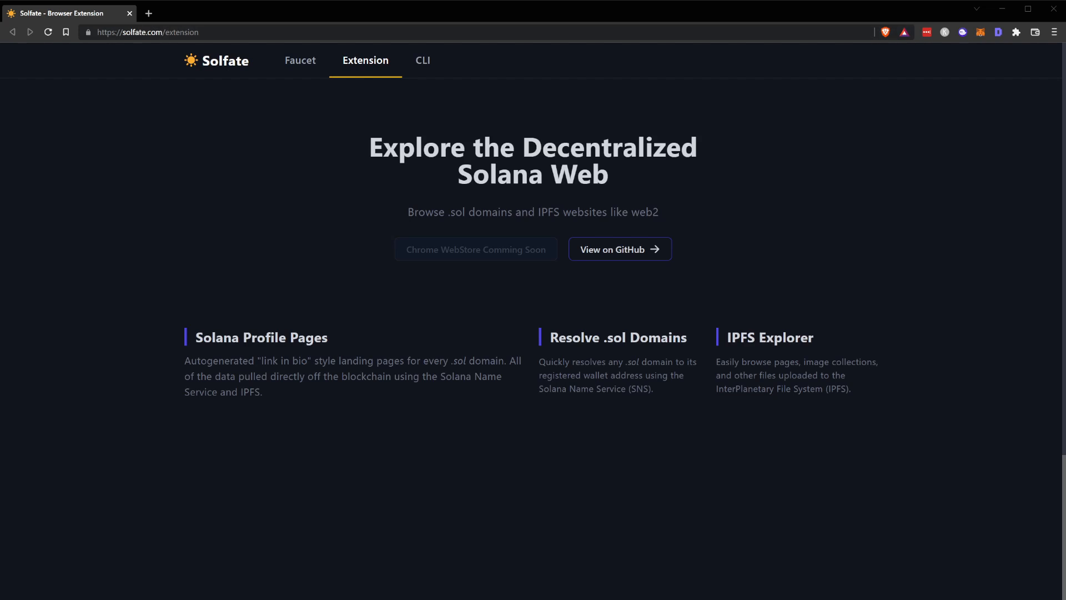
Step: Go from the Solfate extension page to the solfate/extension GitHub repository
click(618, 249)
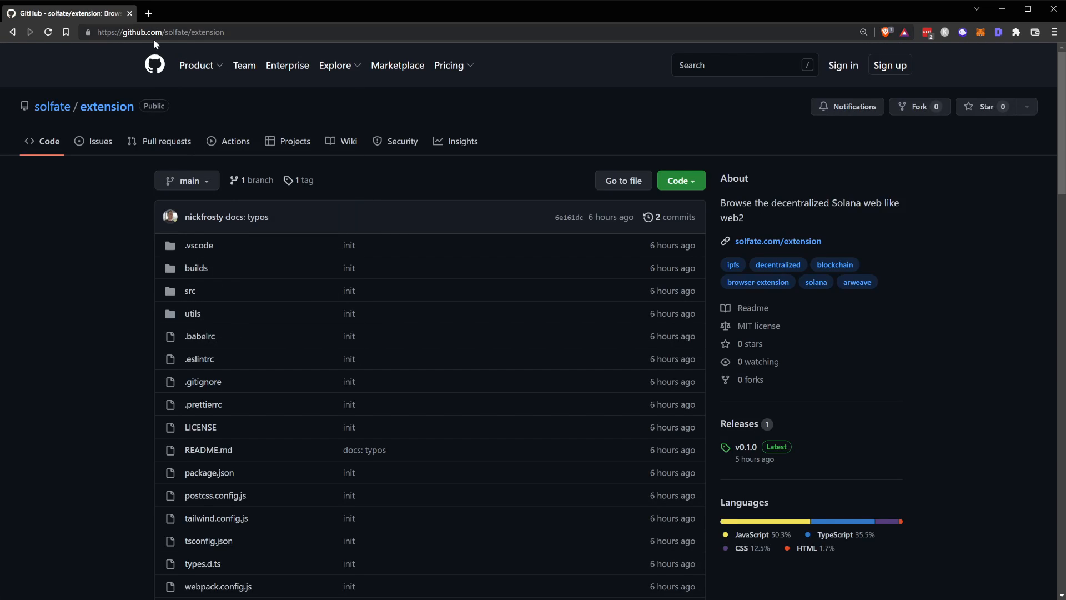
mouse_move(118, 303)
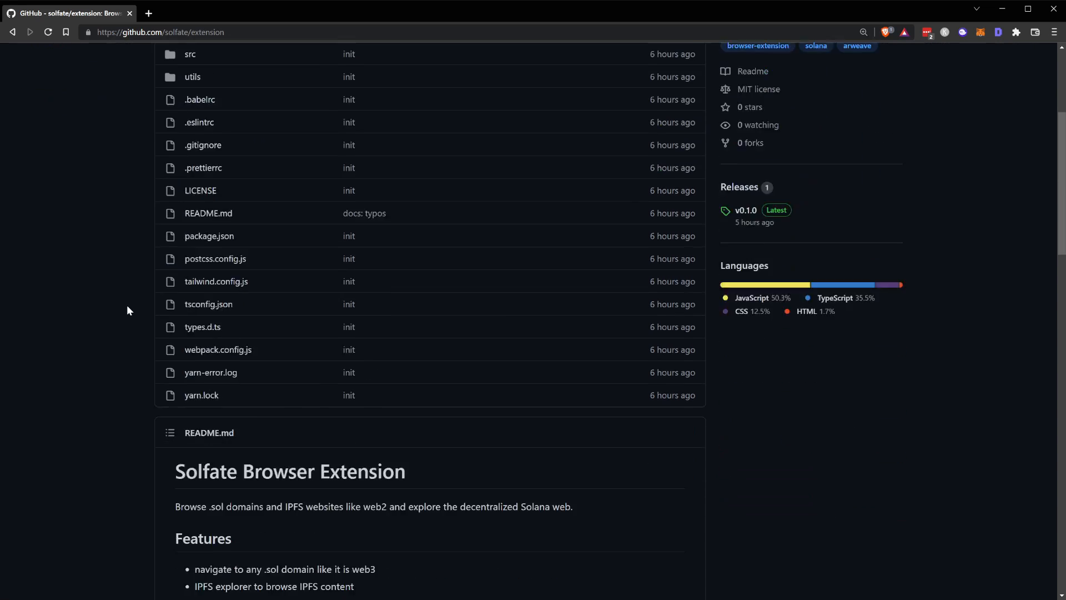
scroll(down, 3)
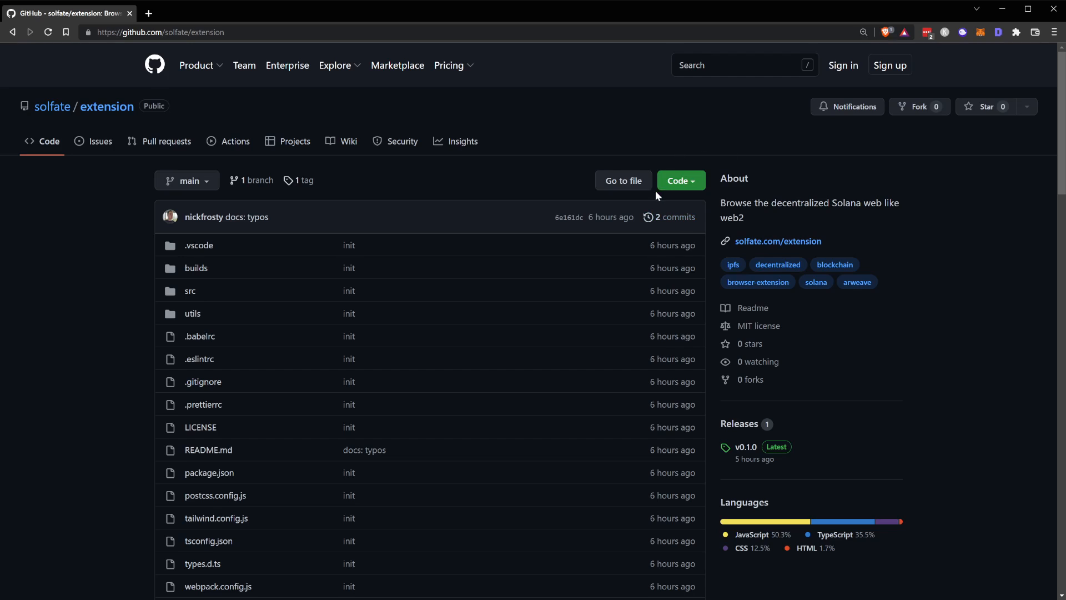
mouse_move(807, 415)
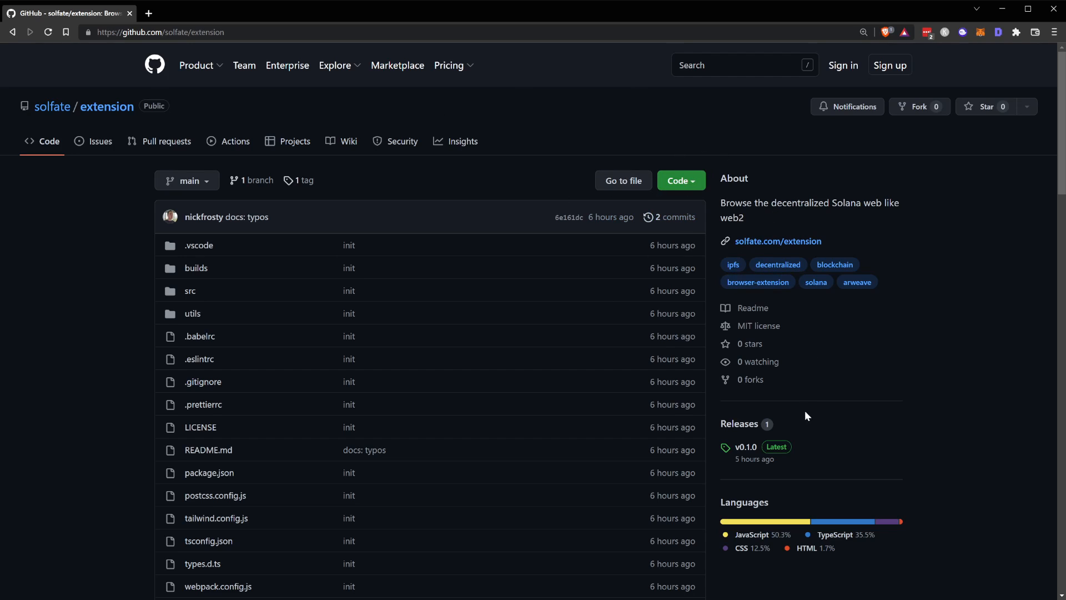
mouse_move(750, 446)
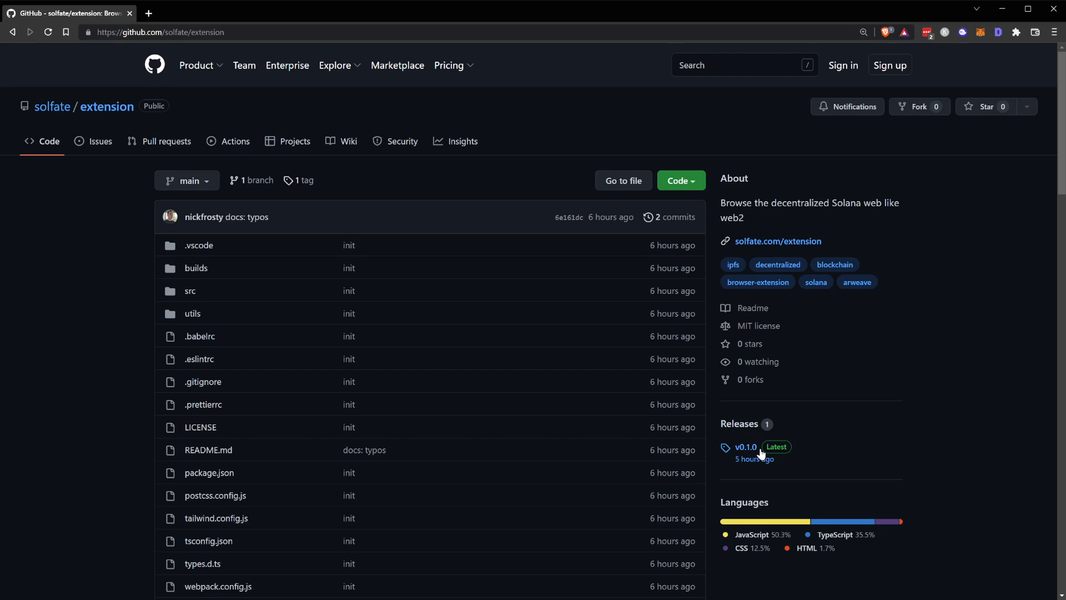
Step: Open the v0.1.0 'Initial Release' page listing the v0.1.0.zip asset
click(746, 447)
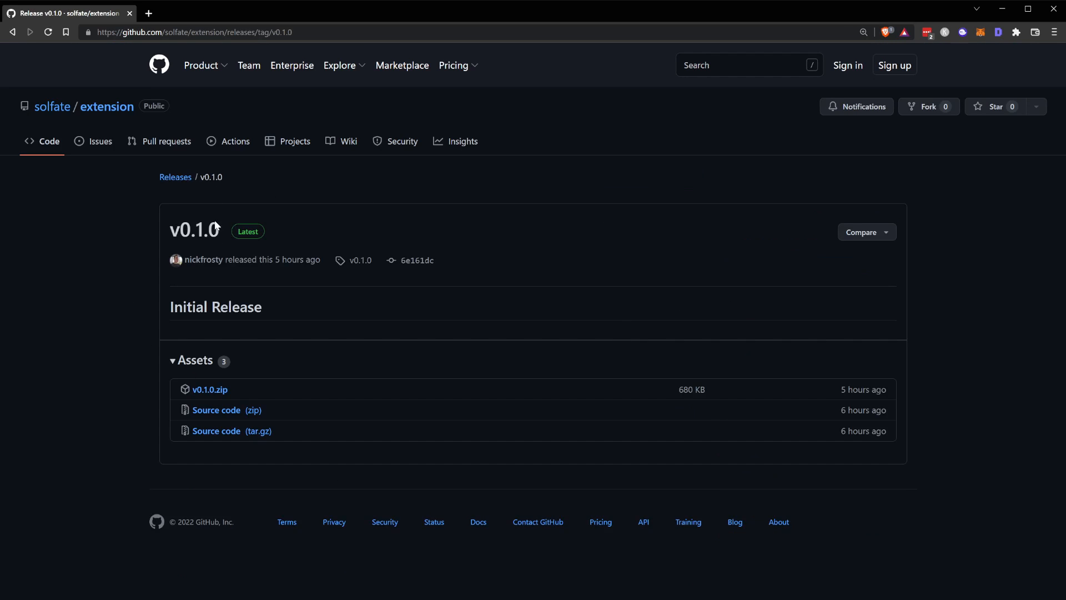
mouse_move(140, 286)
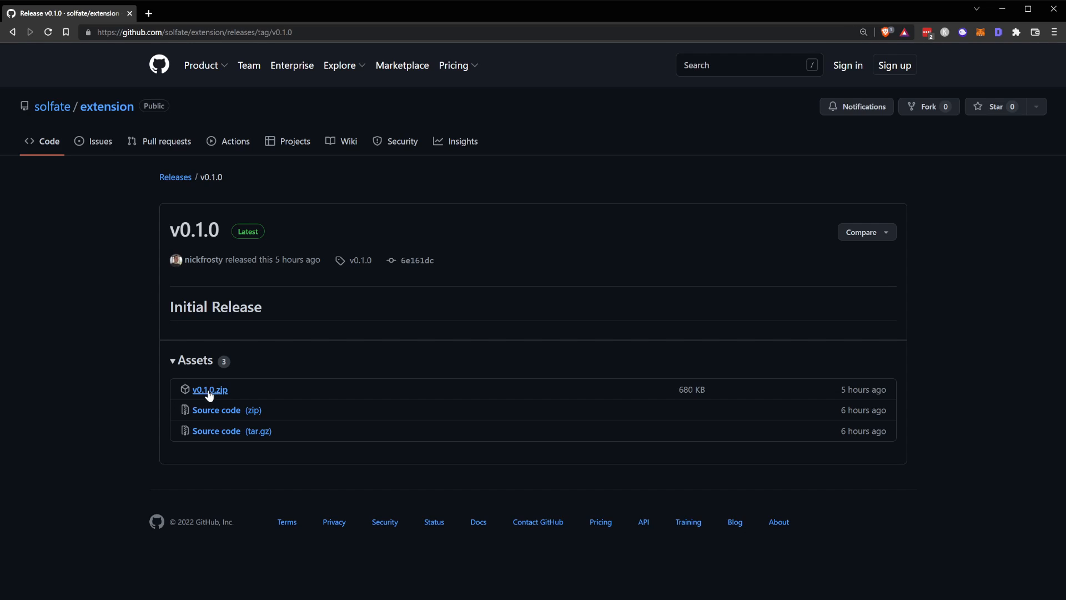
mouse_move(215, 396)
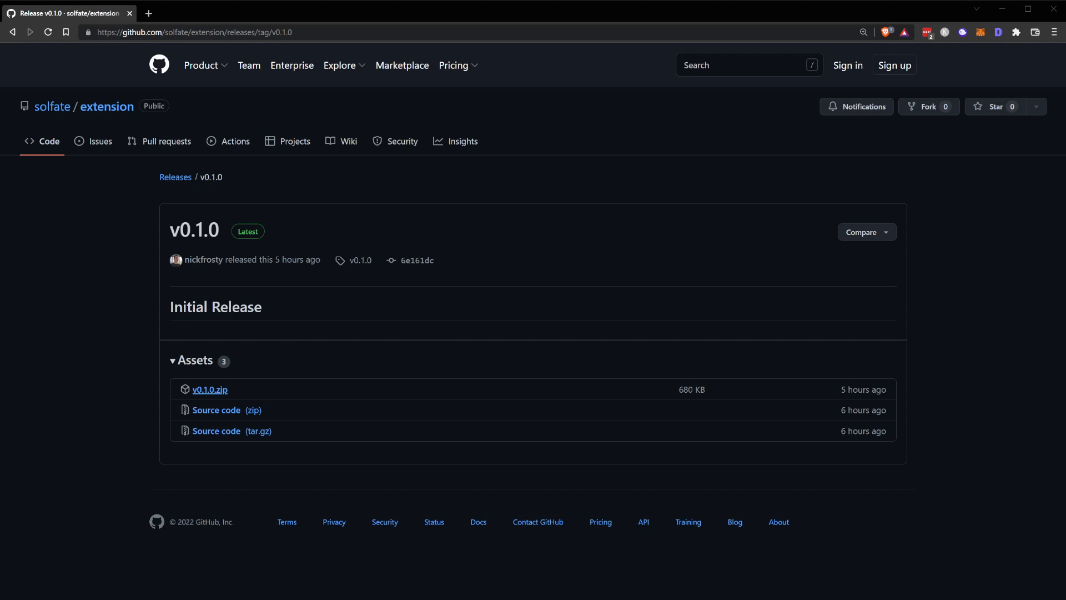
mouse_move(210, 389)
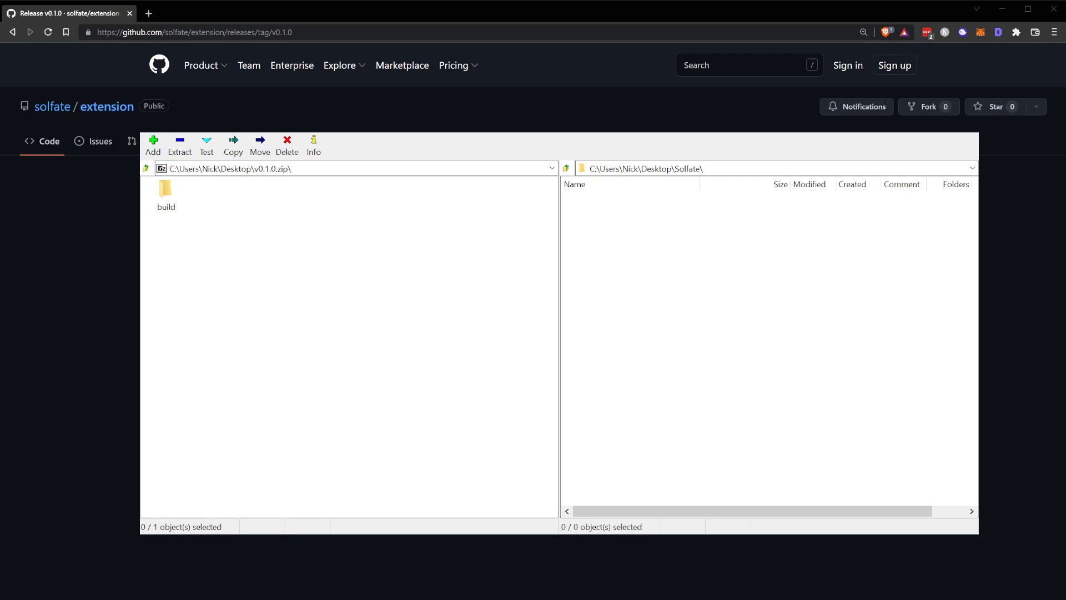
mouse_move(639, 246)
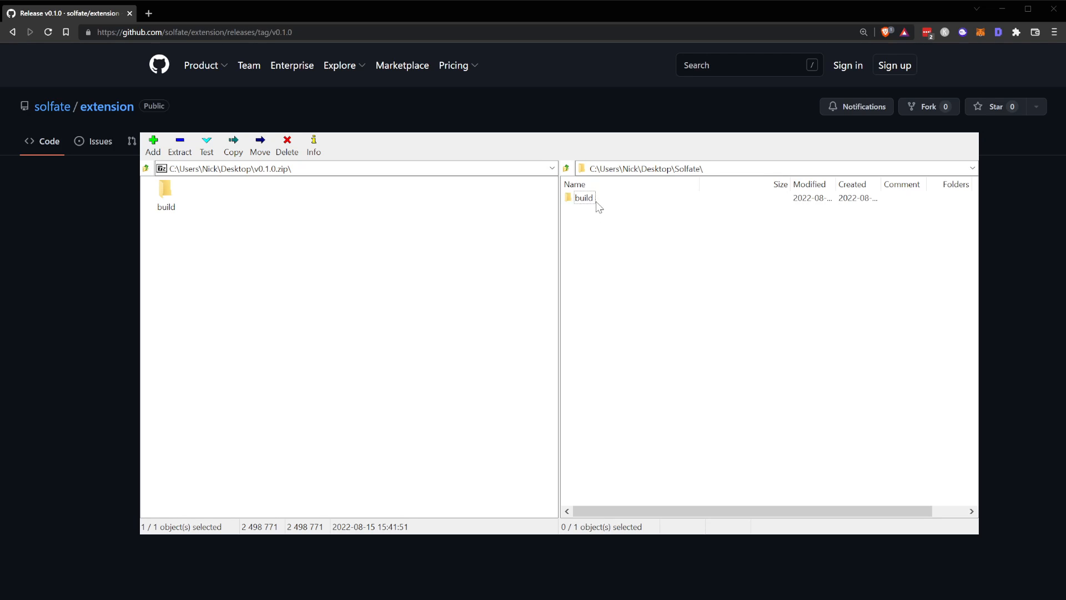
Step: Select the build folder in 7-Zip and the Desktop\Solfate destination path
click(646, 168)
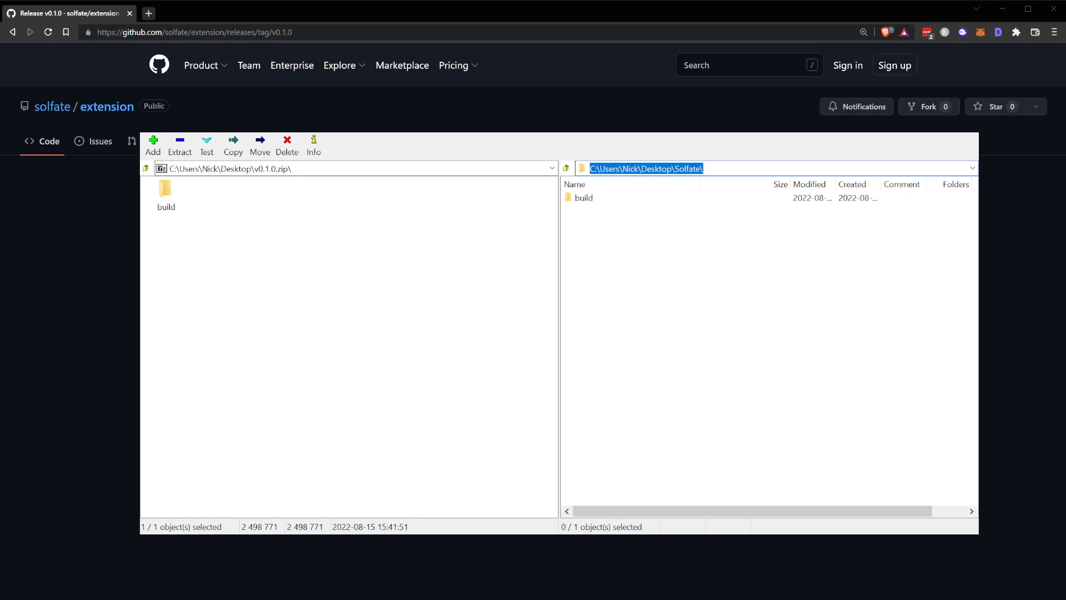
click(282, 13)
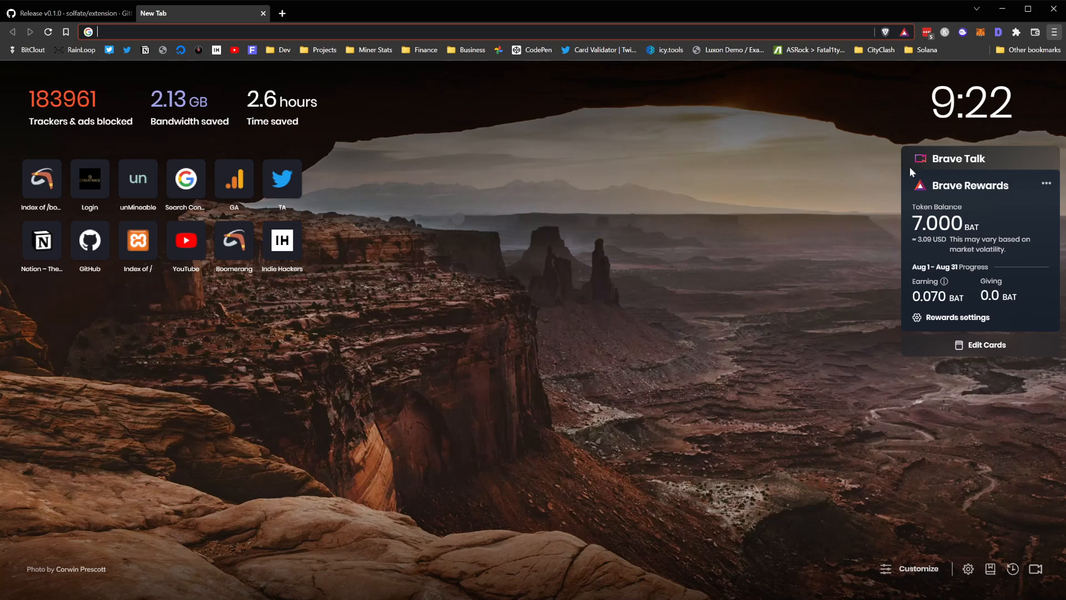
mouse_move(1009, 168)
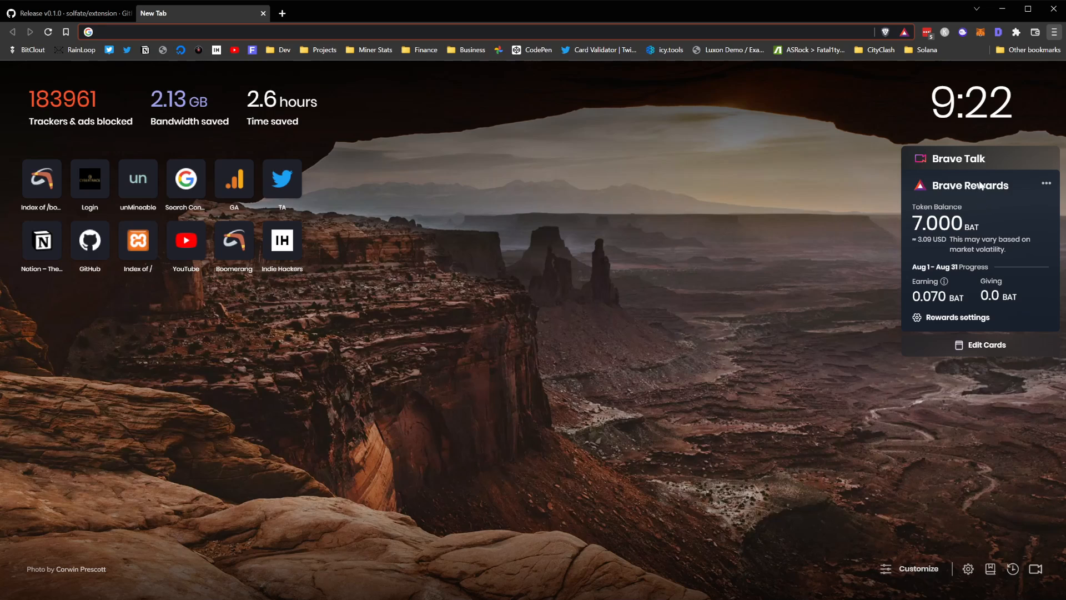
mouse_move(971, 318)
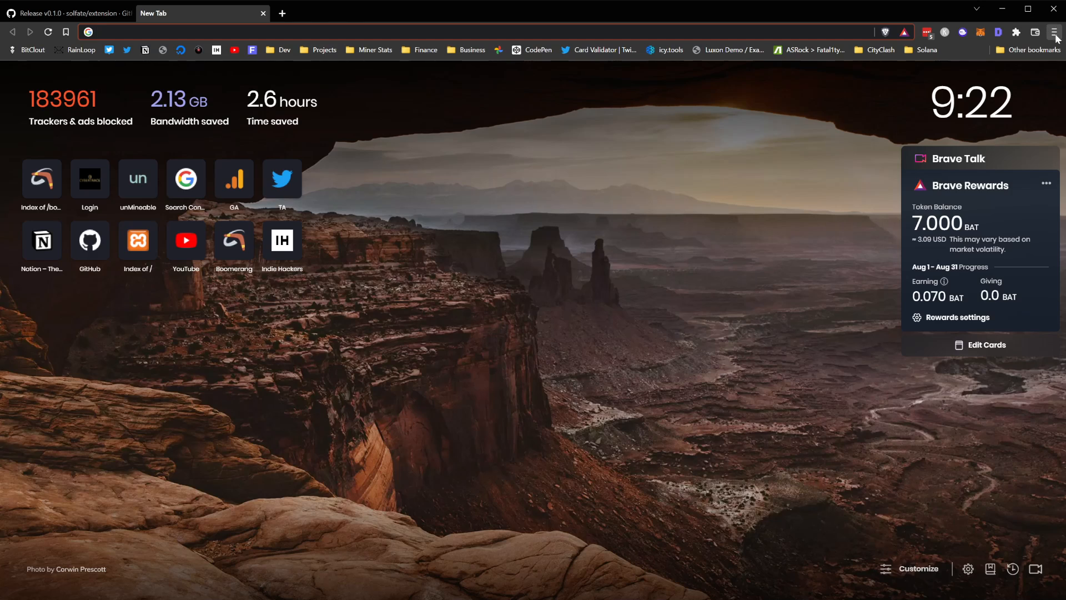
mouse_move(971, 170)
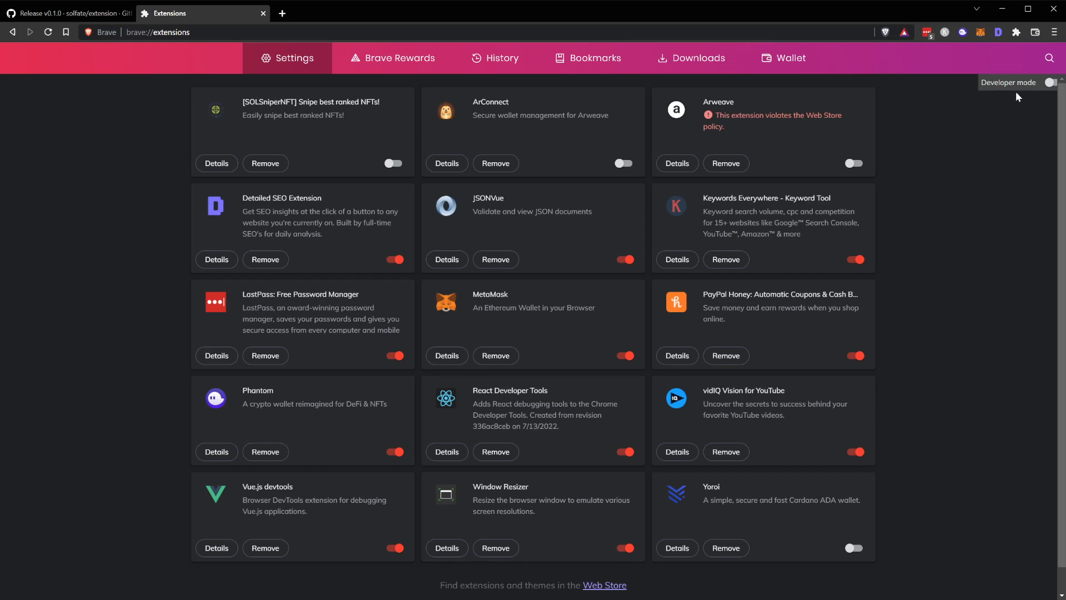
mouse_move(1017, 95)
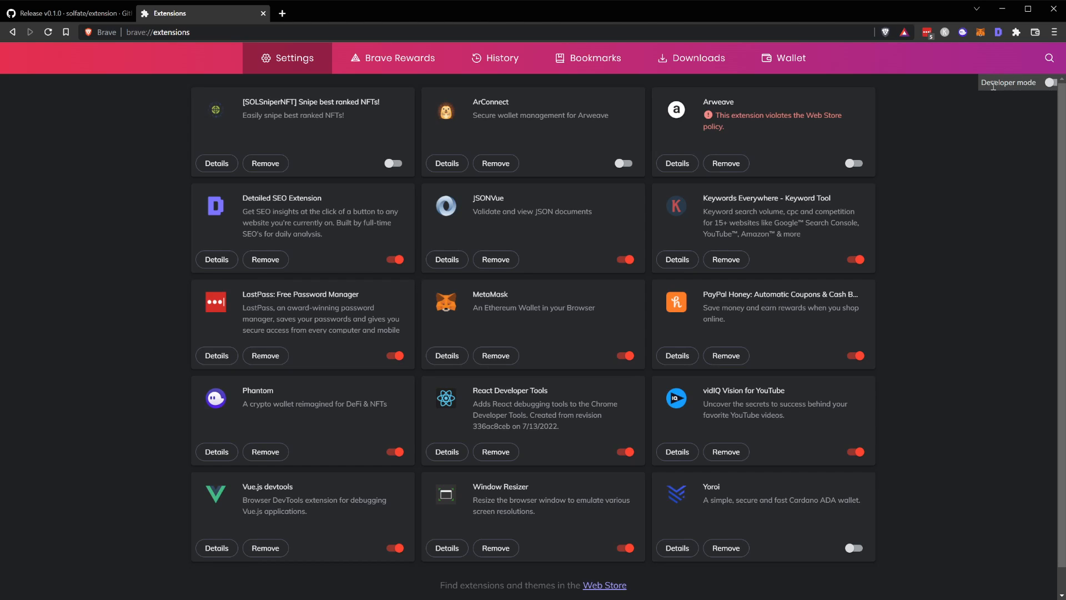
Step: Enable Developer mode in Brave extensions and choose Load unpacked
click(1057, 82)
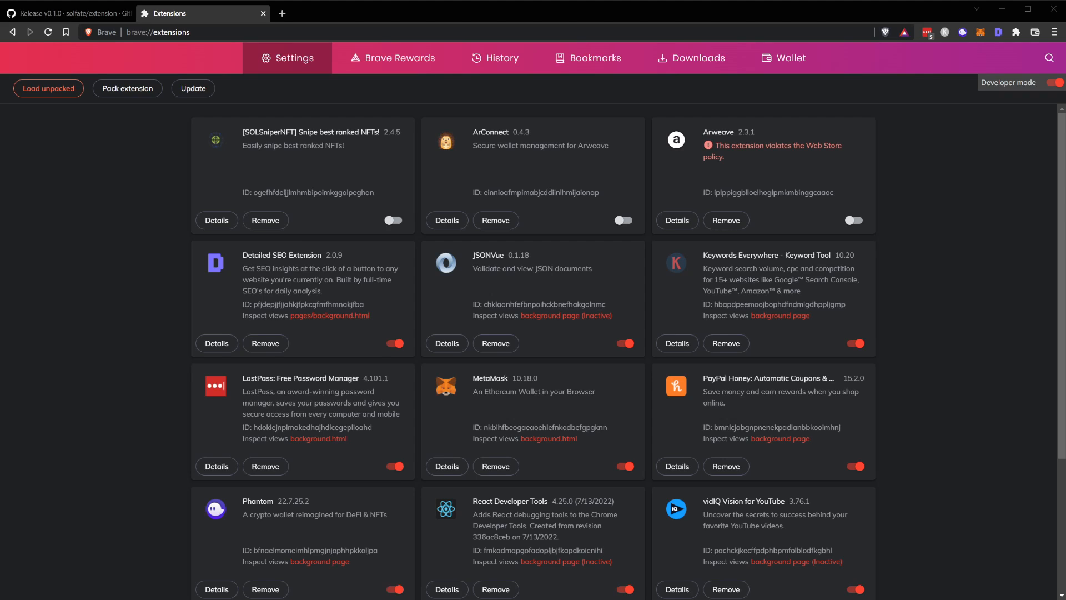
click(48, 88)
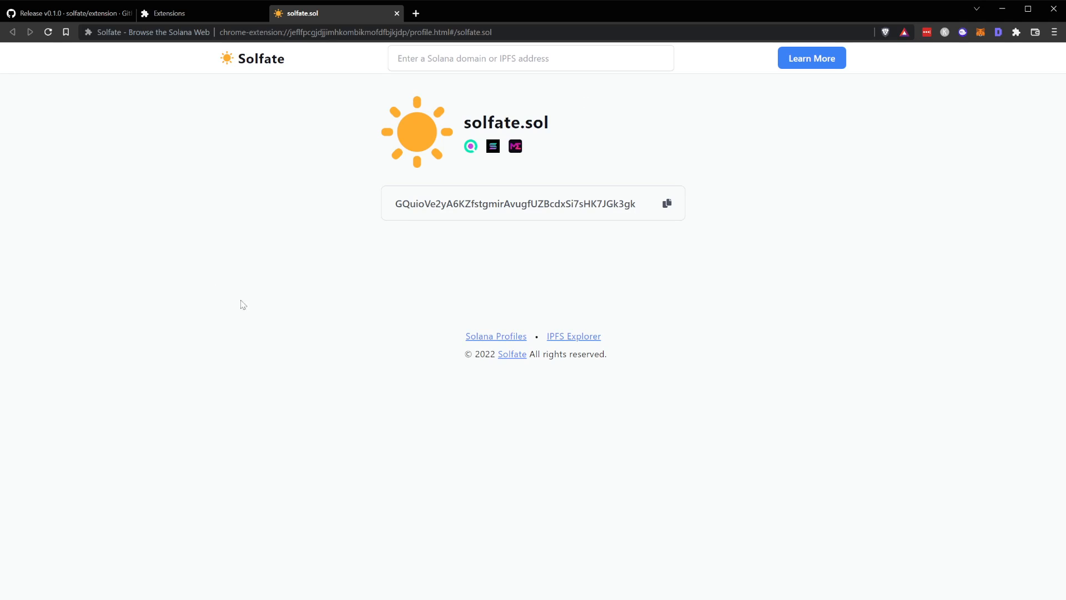
mouse_move(303, 325)
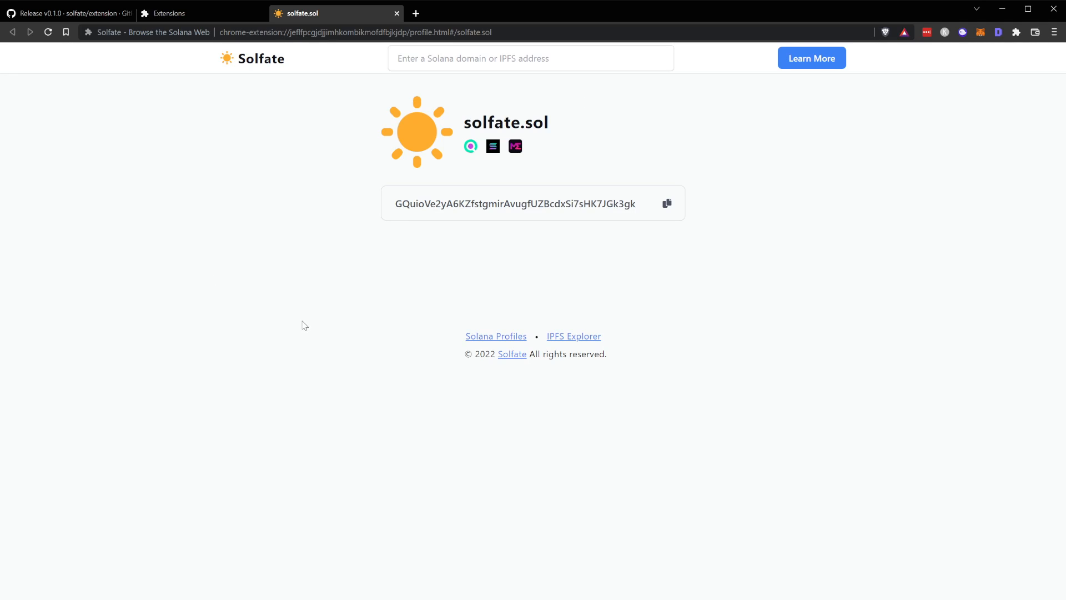